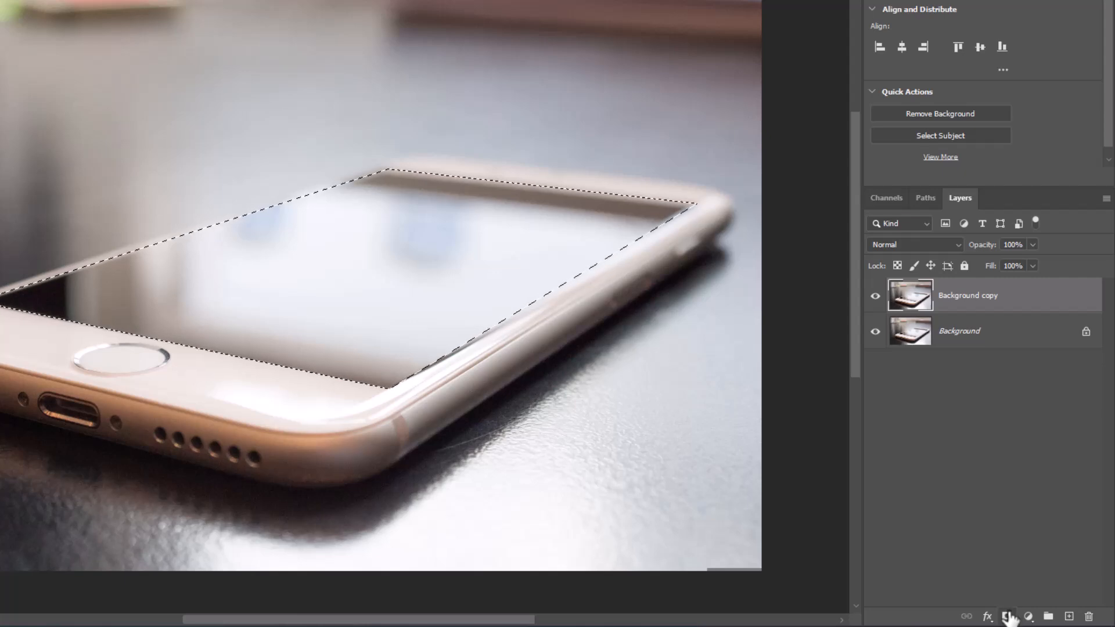
Add a layer mask to Background copy from the active screen selection.
{"action": "left_click", "coordinate": [1006, 615]}
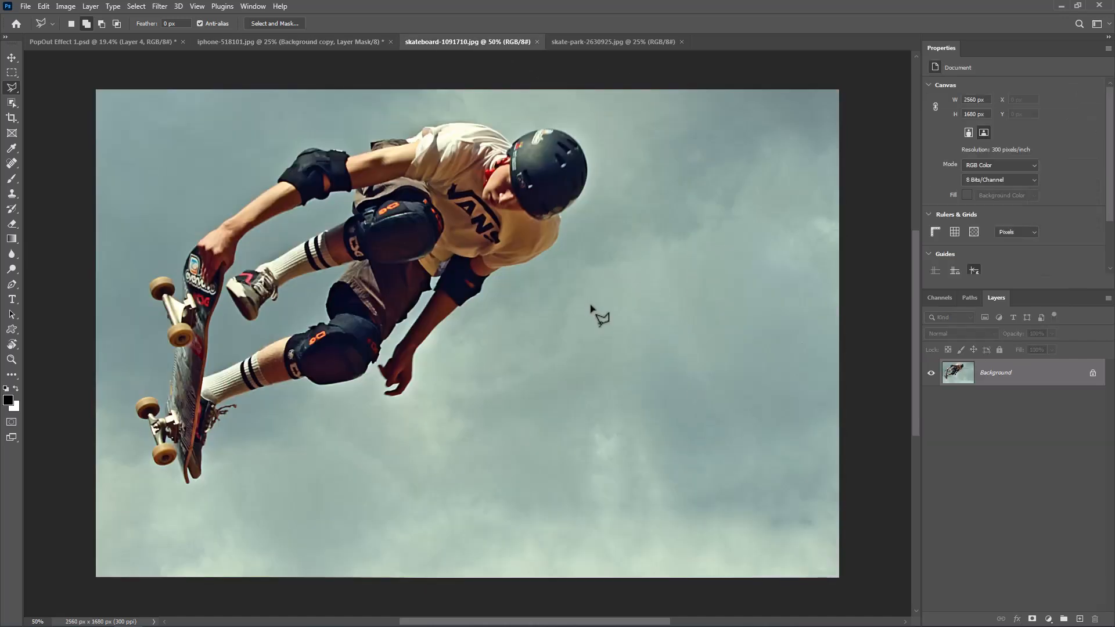
Drag the skatepark photo into the iPhone document with the Move tool.
{"action": "left_click", "coordinate": [611, 41]}
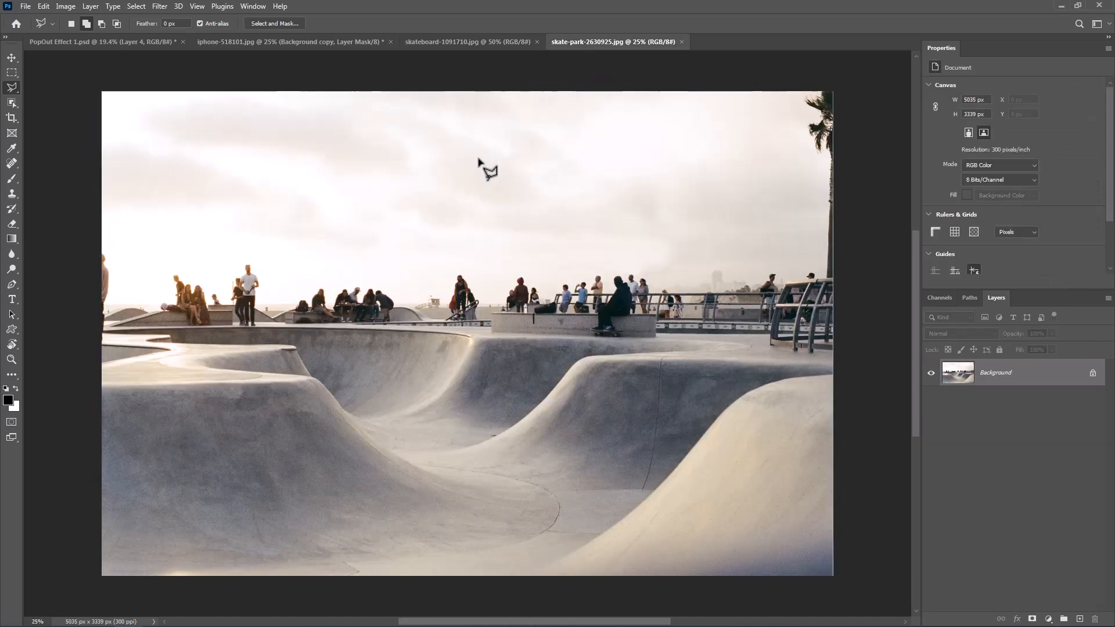
{"action": "left_click", "coordinate": [12, 58]}
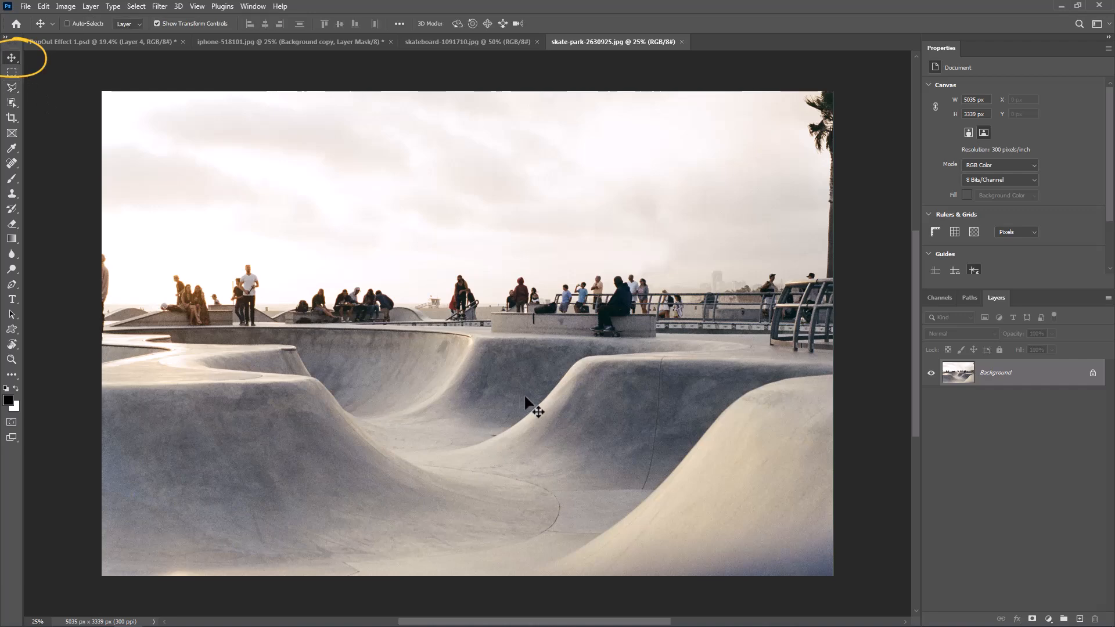
{"action": "left_click", "coordinate": [288, 42]}
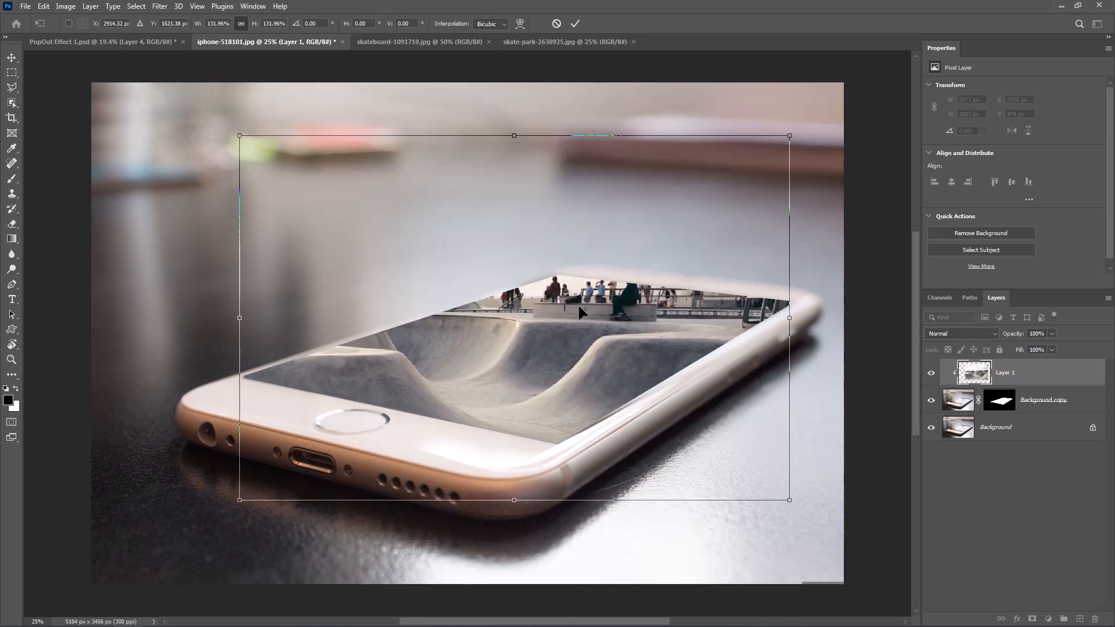
Switch the skatepark's Free Transform to Warp to curve the bowl.
{"action": "right_click", "coordinate": [580, 313]}
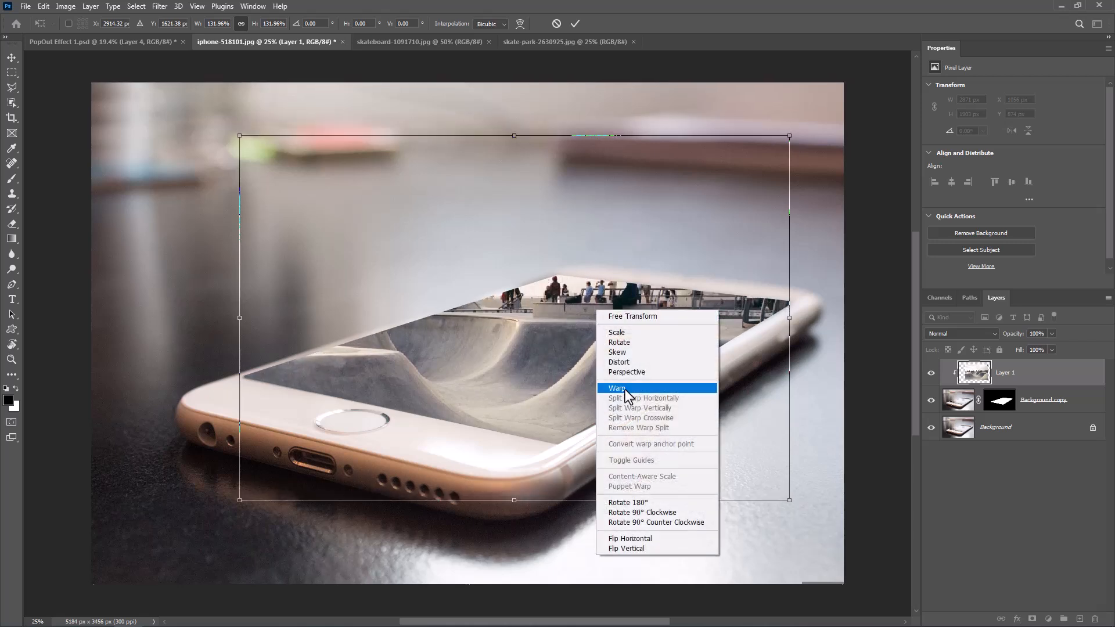
{"action": "left_click", "coordinate": [615, 388]}
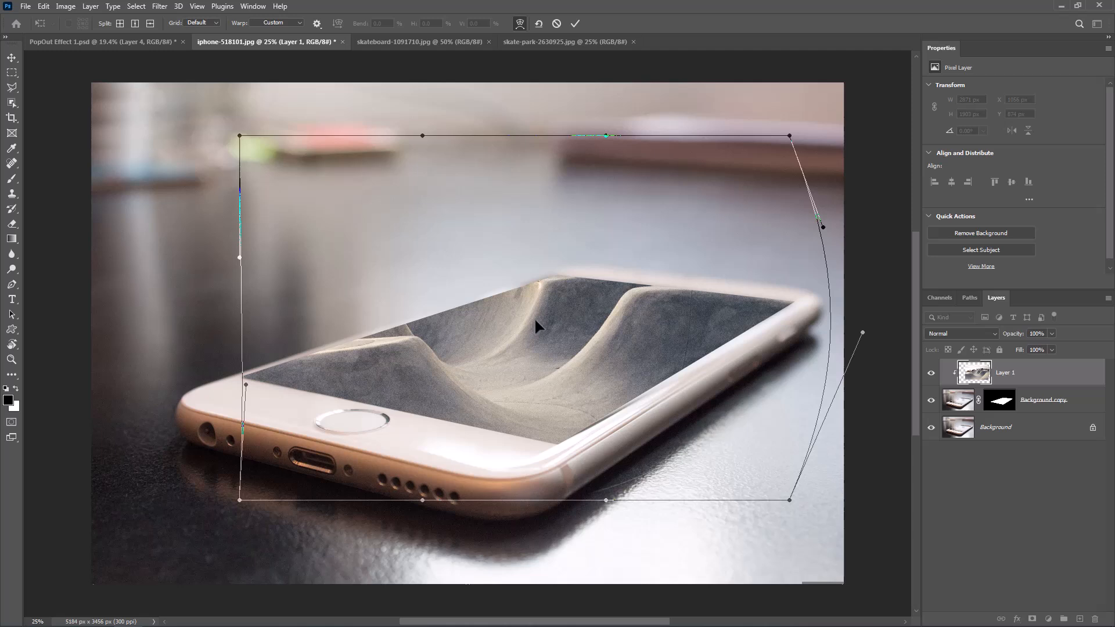
{"action": "mouse_move", "coordinate": [656, 327]}
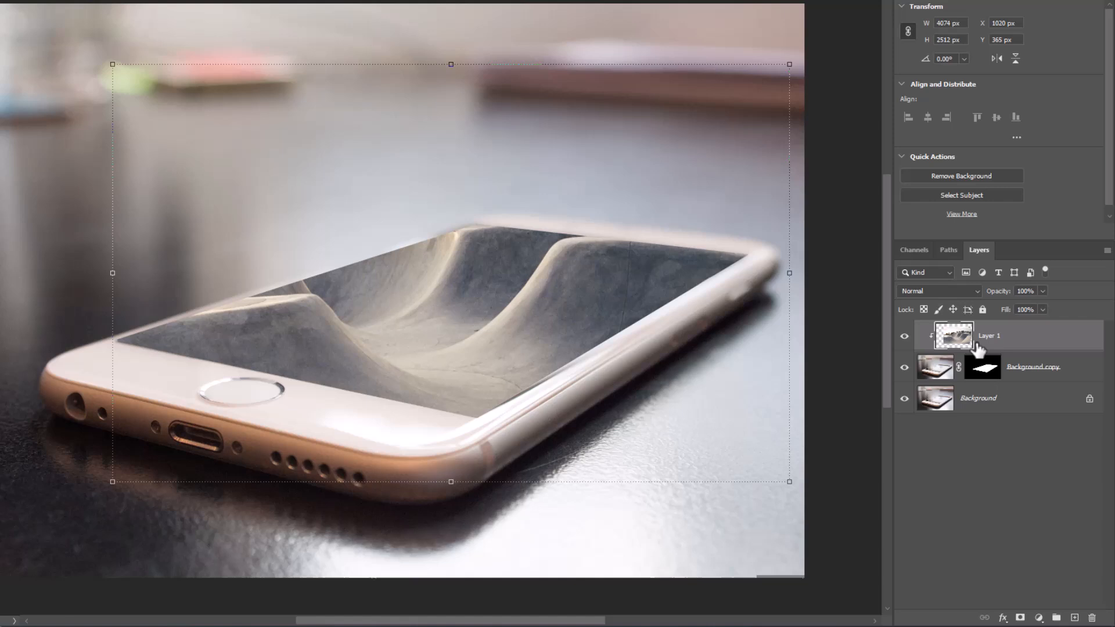
Add a new layer clipped to the skatepark and name it Blure.
{"action": "left_click", "coordinate": [1069, 616]}
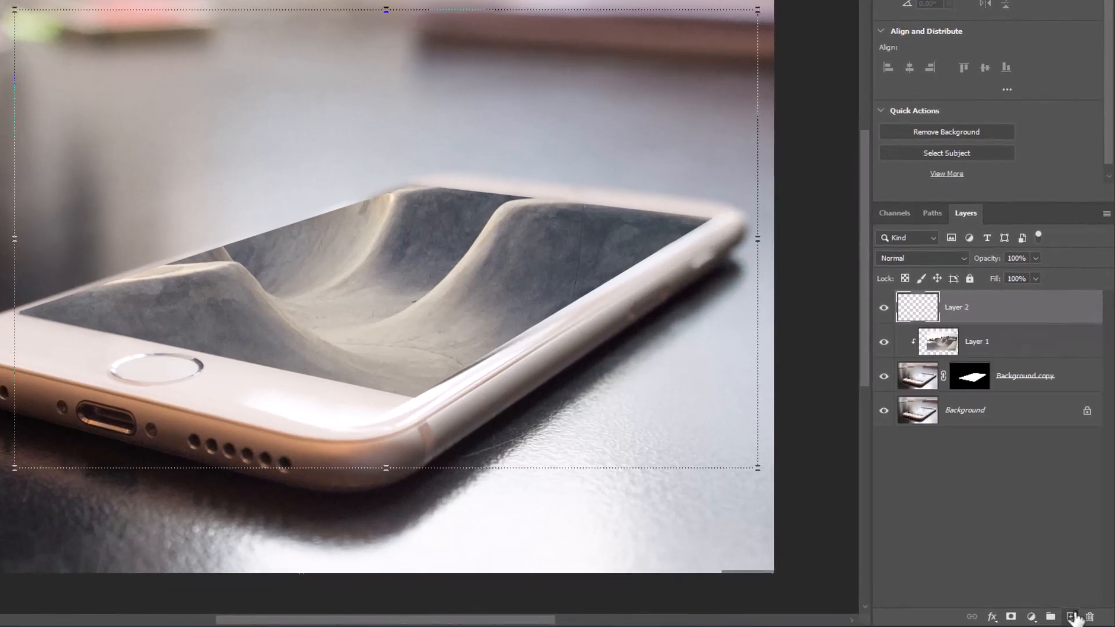
{"action": "key", "text": "alt"}
{"action": "type", "text": "Blure"}
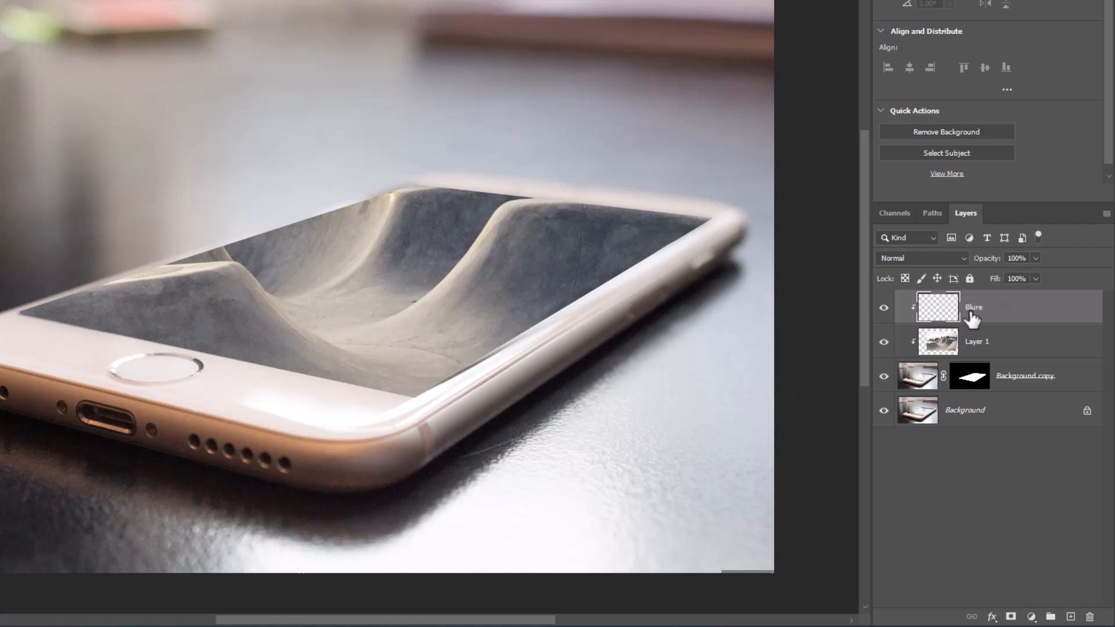
{"action": "left_click", "coordinate": [330, 52]}
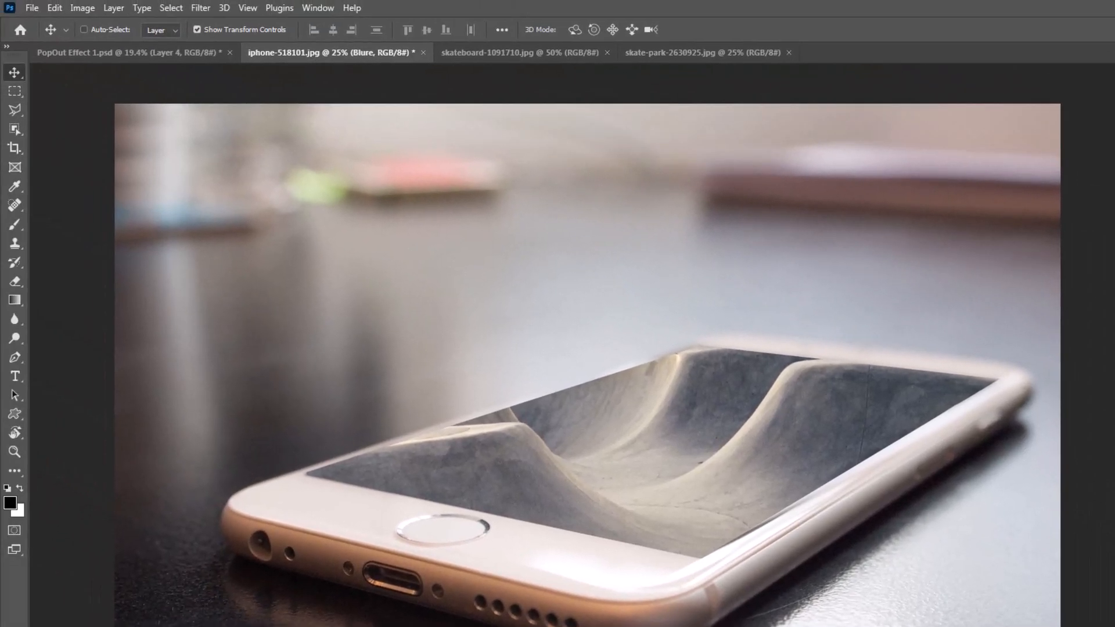
Paint blur over the bowl's edges, then toggle Blure's visibility to compare.
{"action": "right_click", "coordinate": [14, 318]}
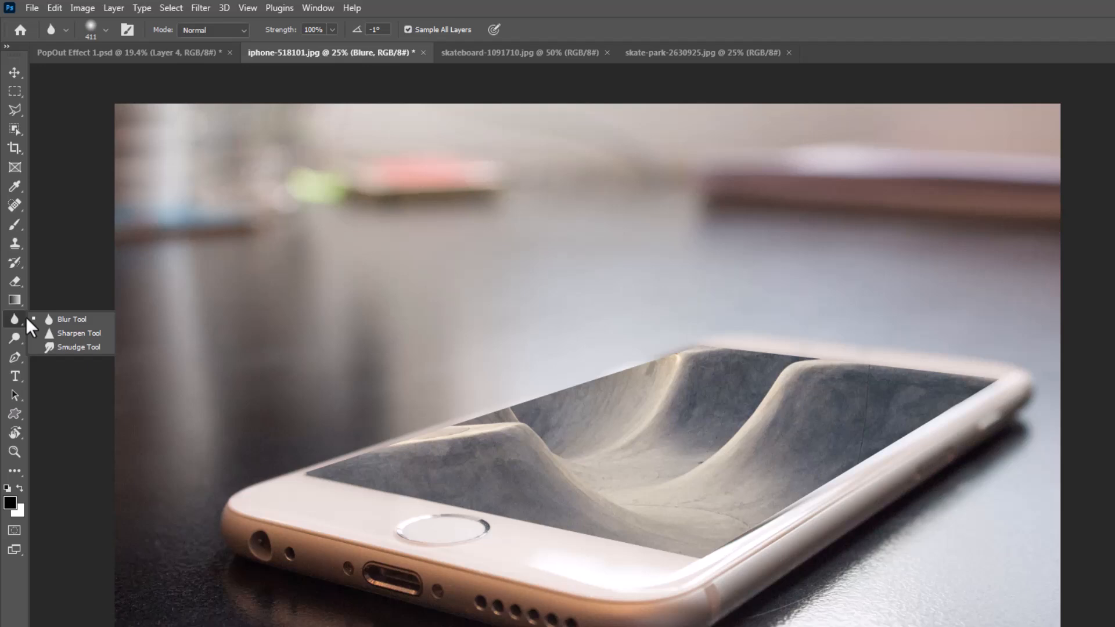
{"action": "left_click", "coordinate": [70, 318]}
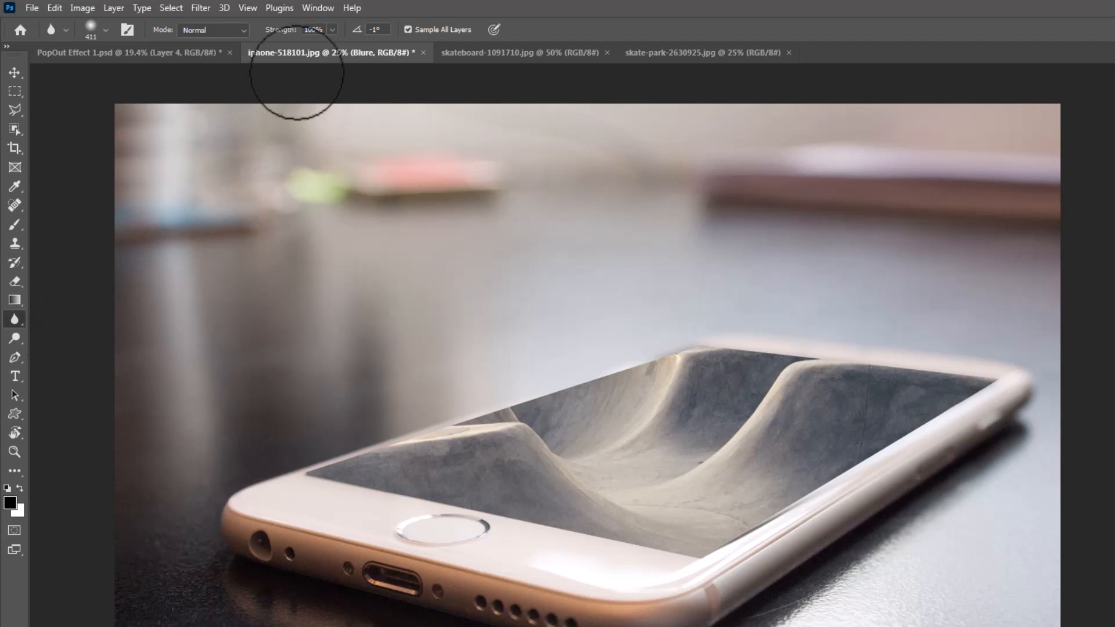
{"action": "mouse_move", "coordinate": [368, 98]}
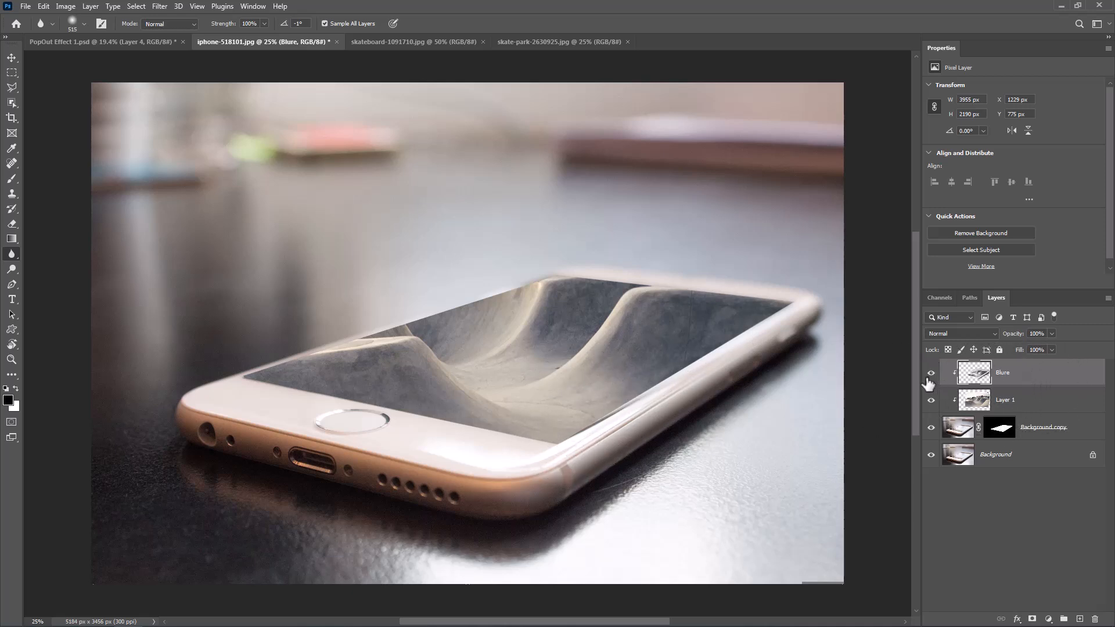
{"action": "left_click", "coordinate": [930, 372]}
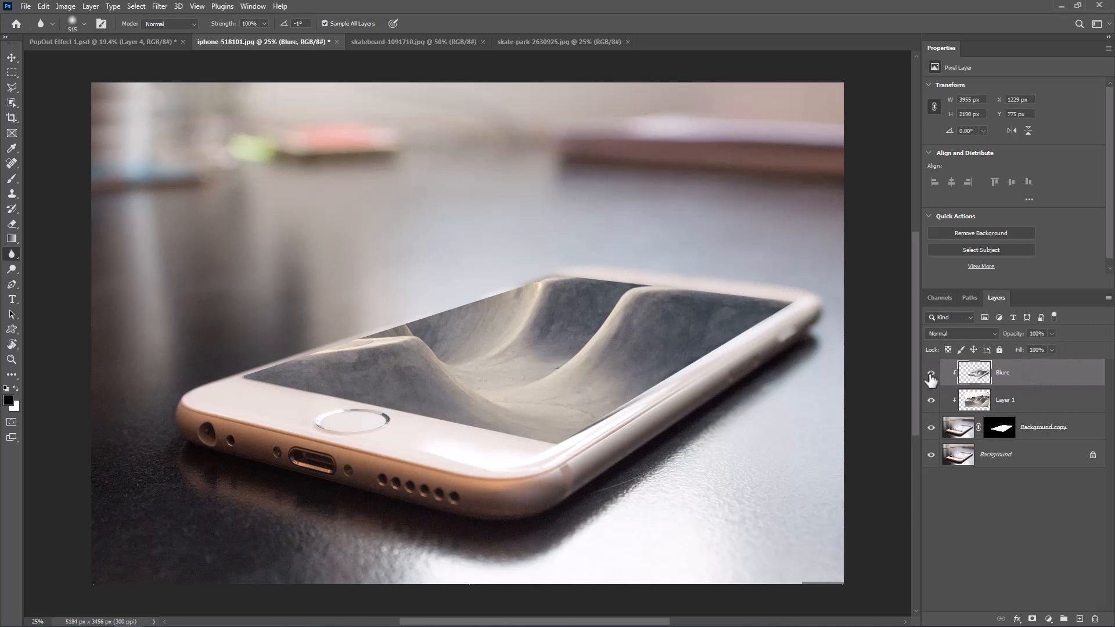
{"action": "left_click", "coordinate": [930, 376]}
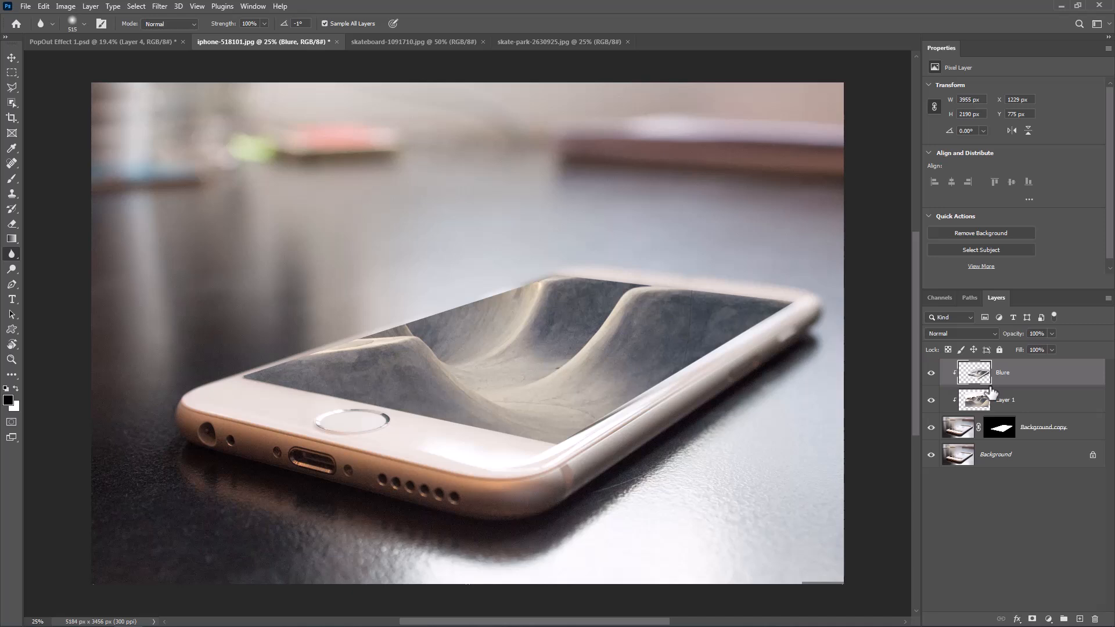
Select the skateboarder with Select > Subject, then return to iphone-518101.jpg.
{"action": "left_click", "coordinate": [412, 41]}
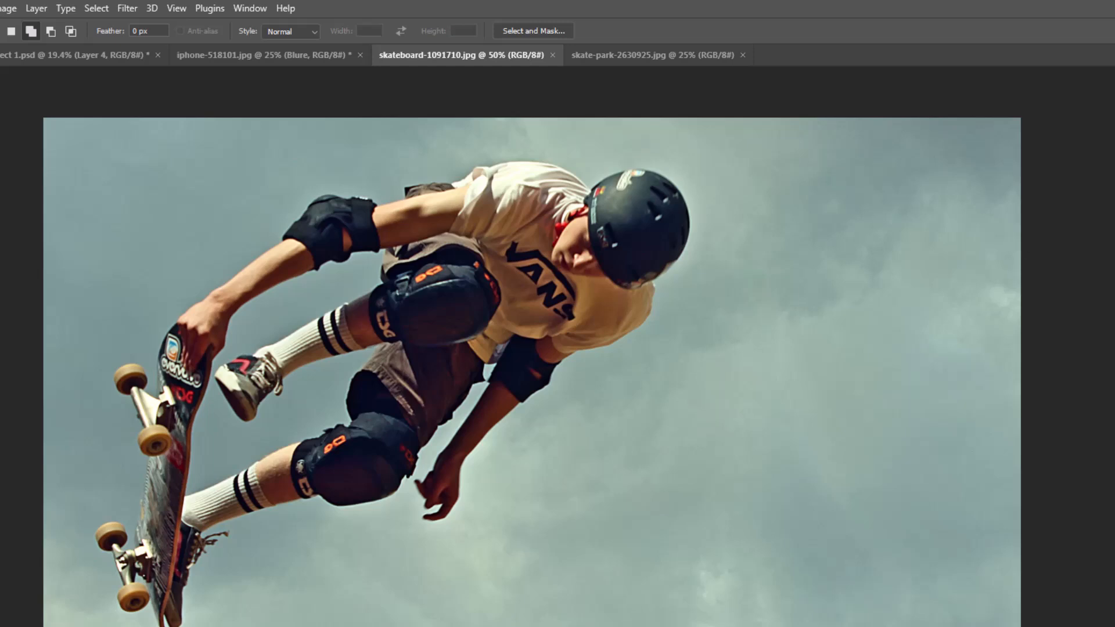
{"action": "left_click", "coordinate": [95, 8]}
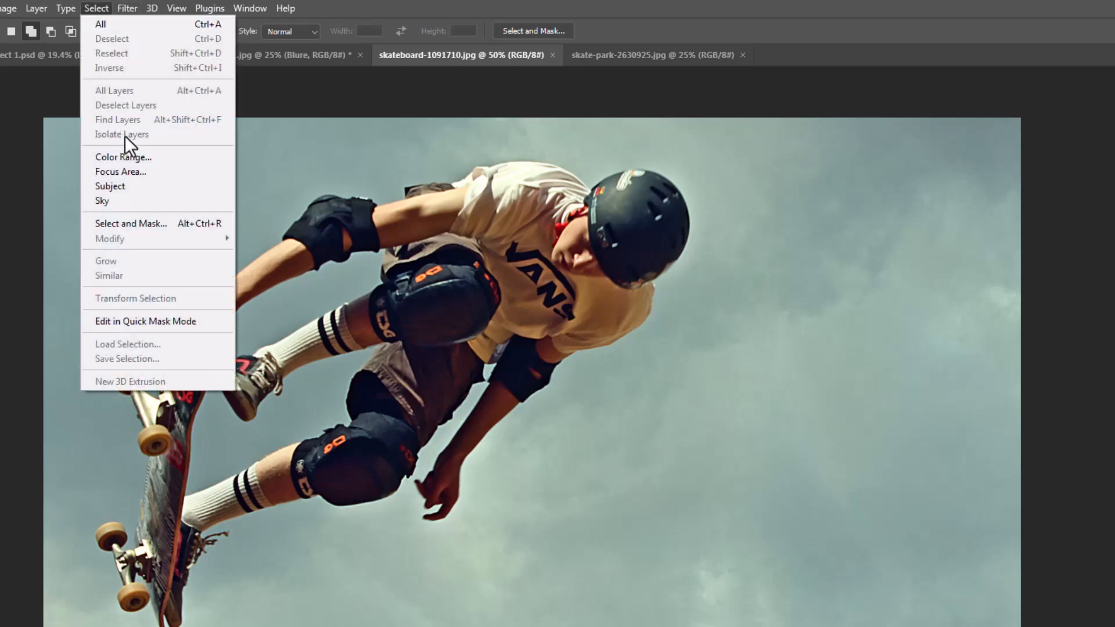
{"action": "mouse_move", "coordinate": [110, 186]}
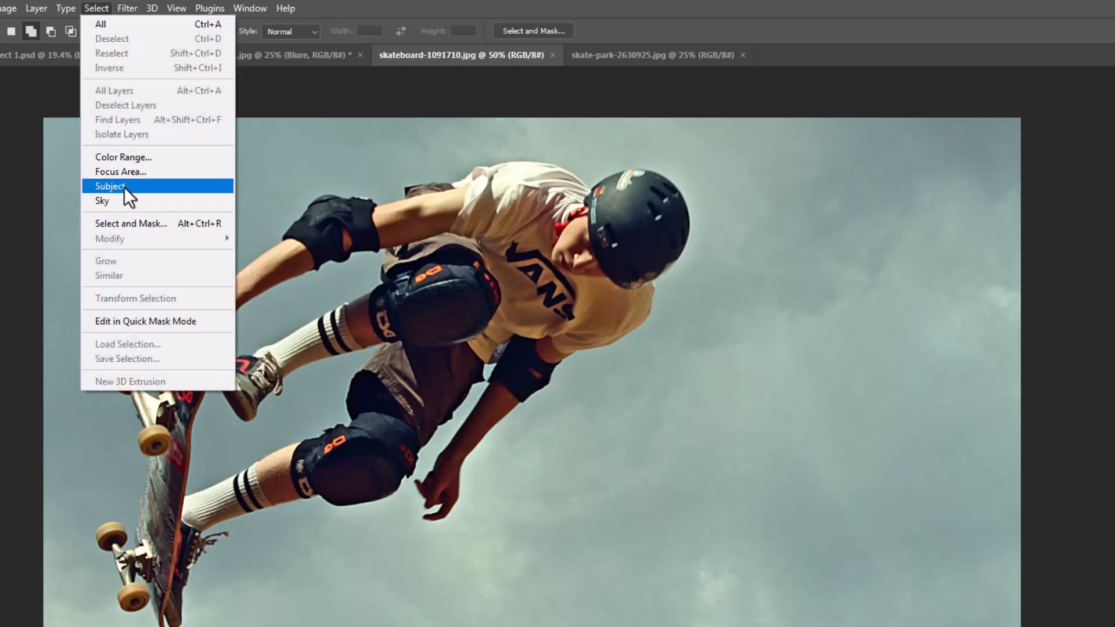
{"action": "left_click", "coordinate": [110, 186]}
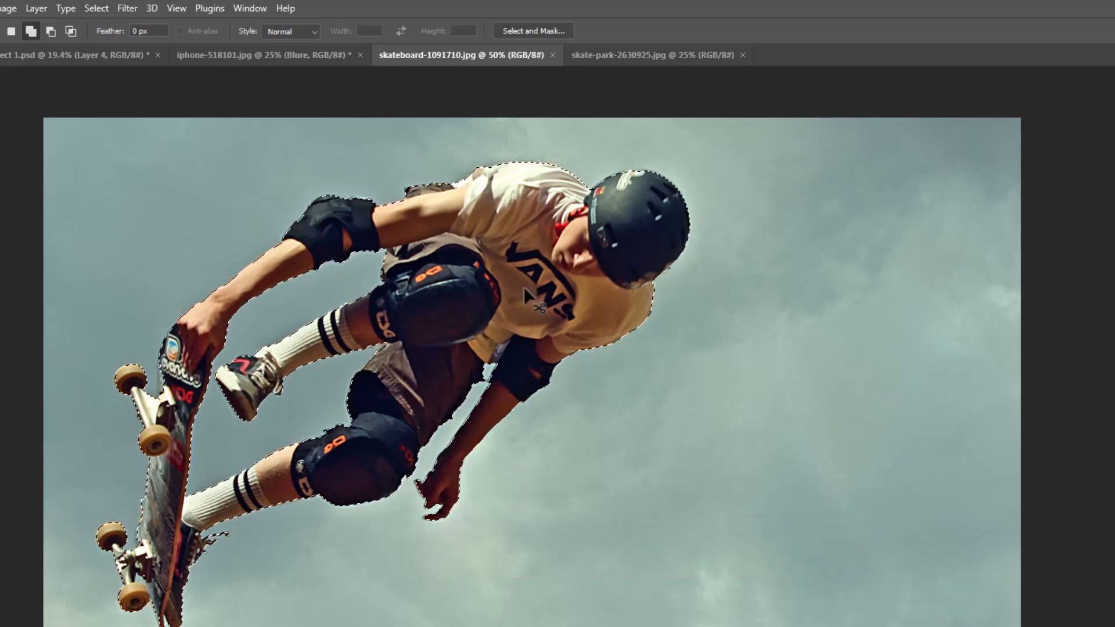
{"action": "left_click", "coordinate": [263, 54]}
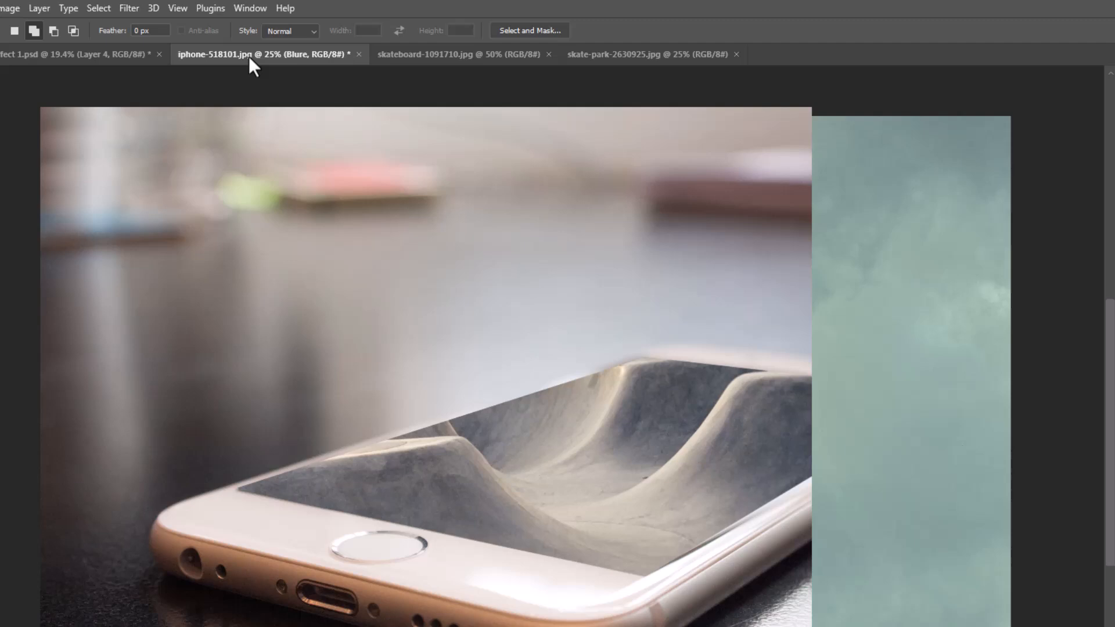
Paste the skateboarder as a smart object, scaled and rotated onto the bowl's edge.
{"action": "key", "text": "ctrl+v"}
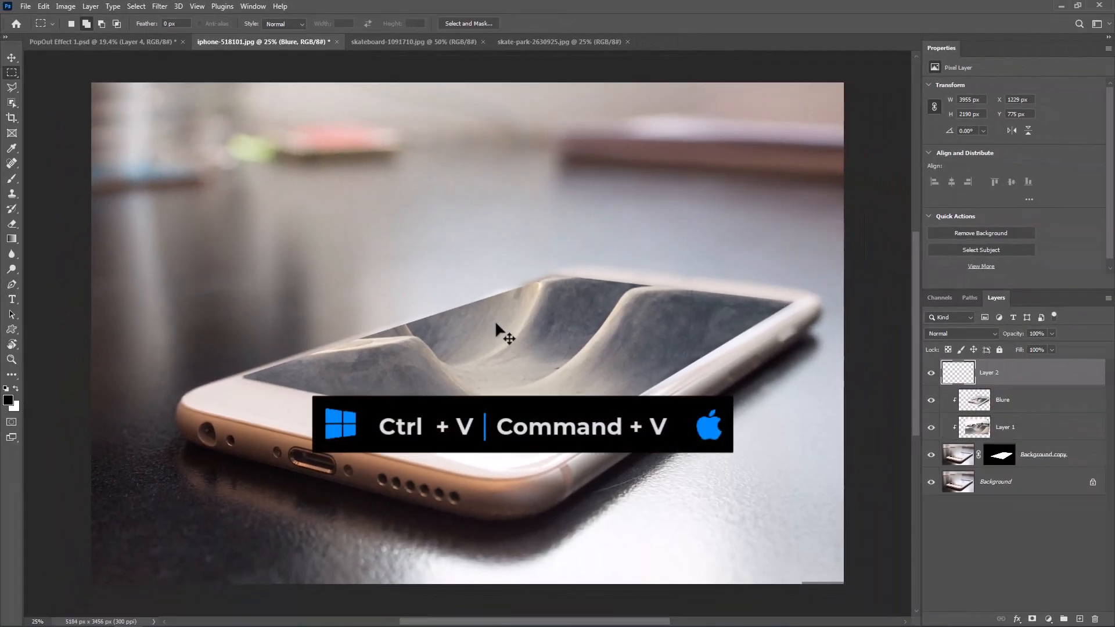
{"action": "key", "text": "ctrl+v"}
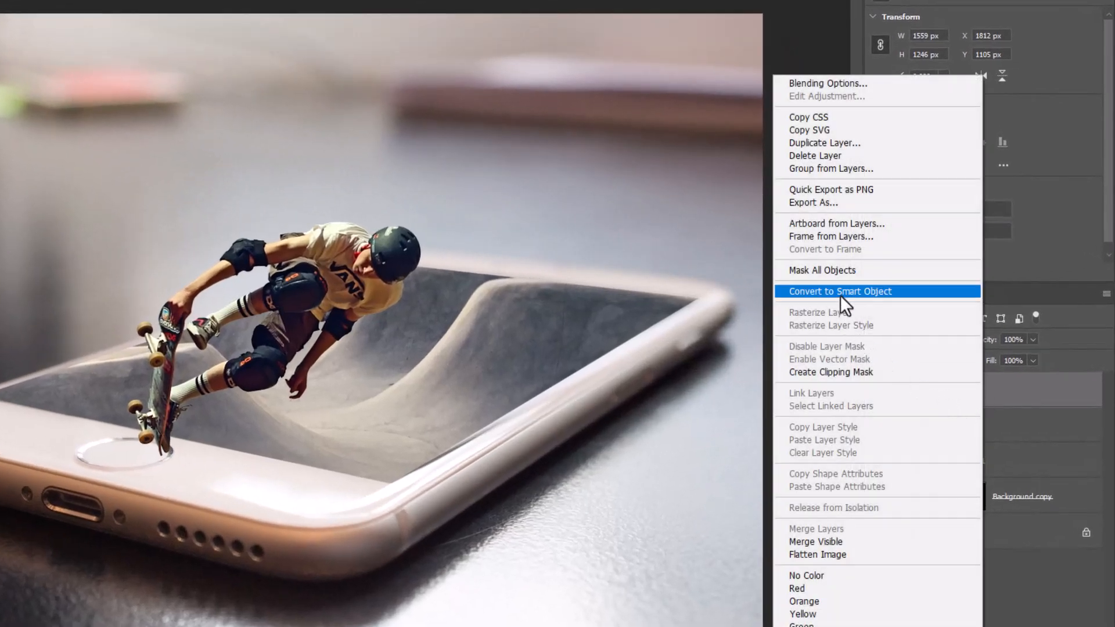
{"action": "left_click", "coordinate": [839, 290]}
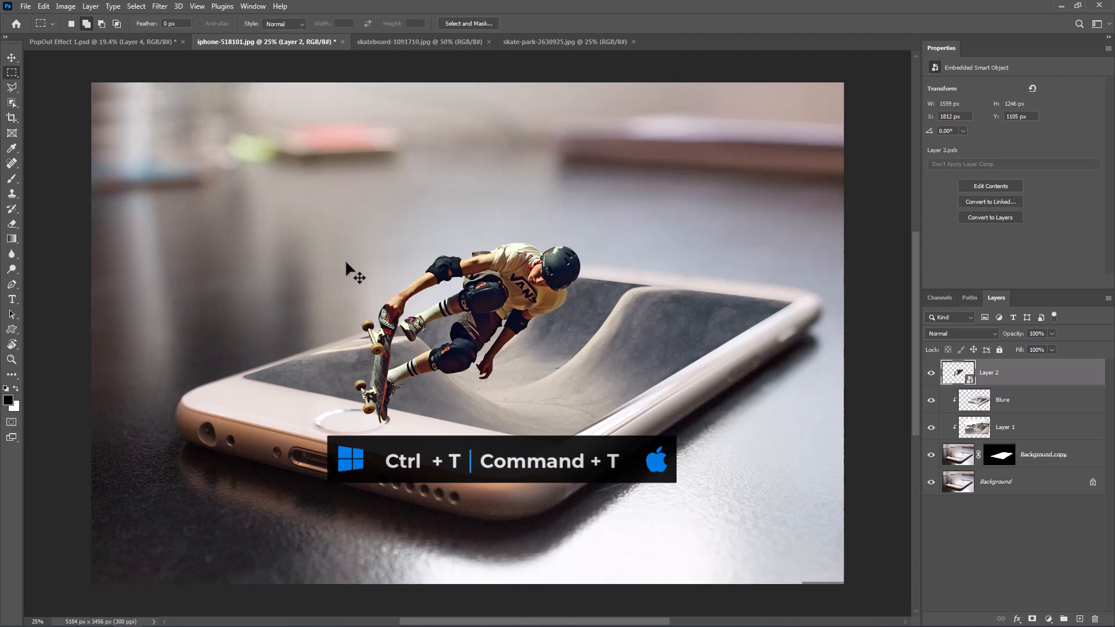
{"action": "key", "text": "ctrl+t"}
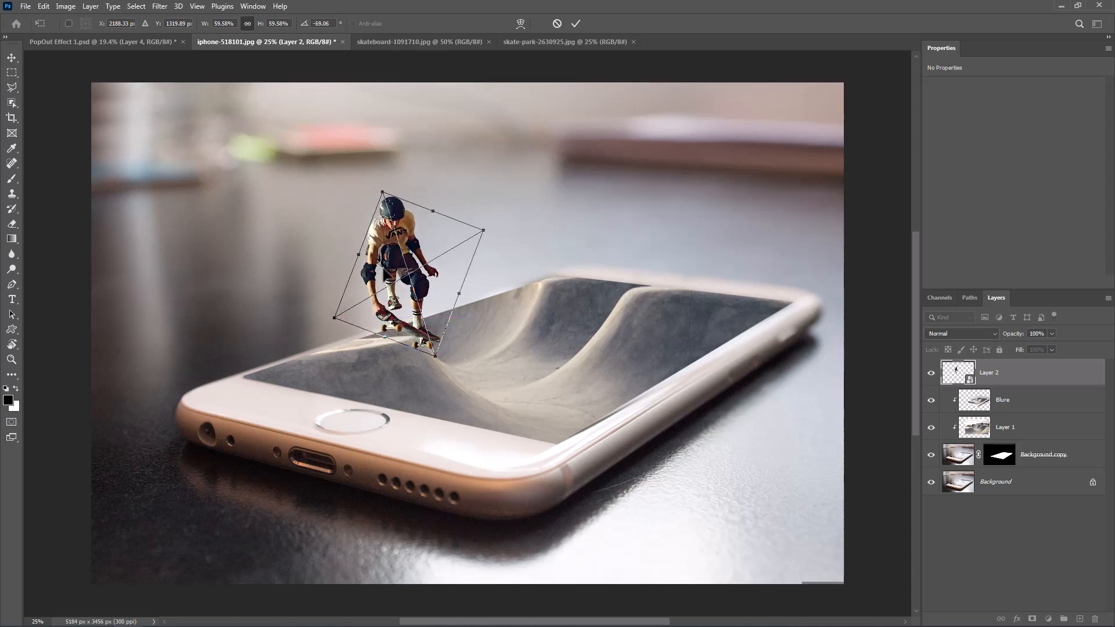
{"action": "left_click", "coordinate": [575, 24]}
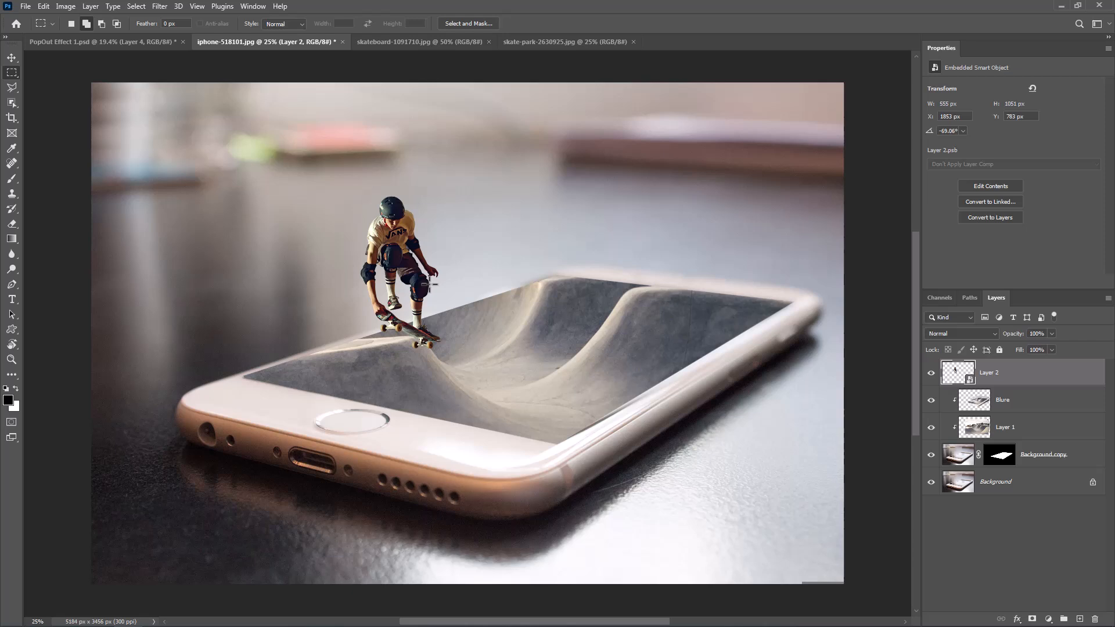
Duplicate the skateboarder, flip it vertically, and set the copy to Overlay blending.
{"action": "key", "text": "ctrl+j"}
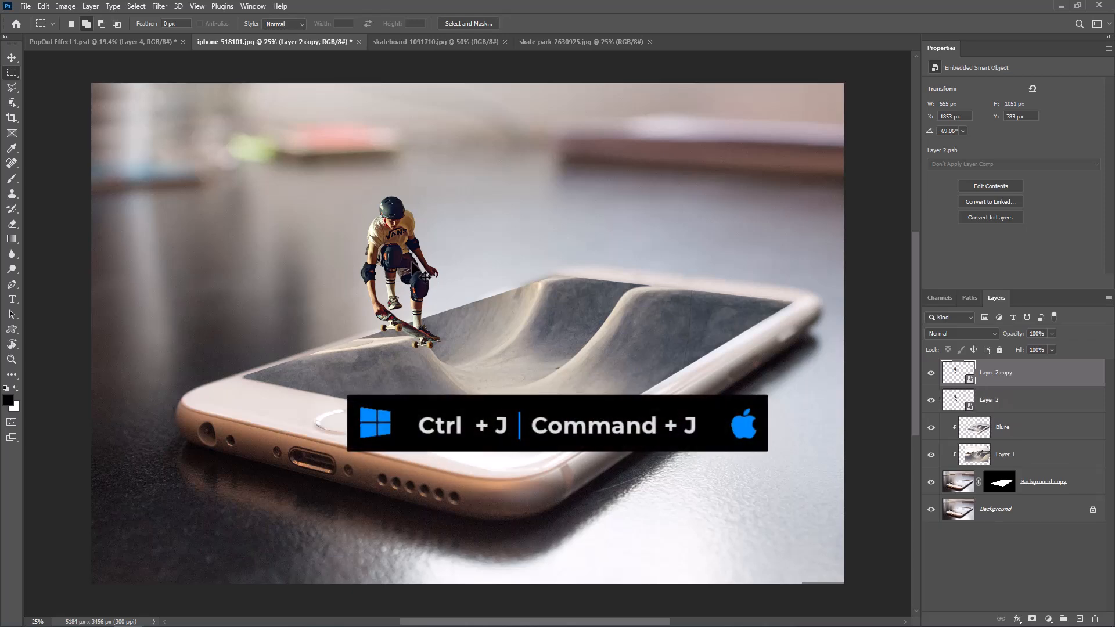
{"action": "key", "text": "ctrl+t"}
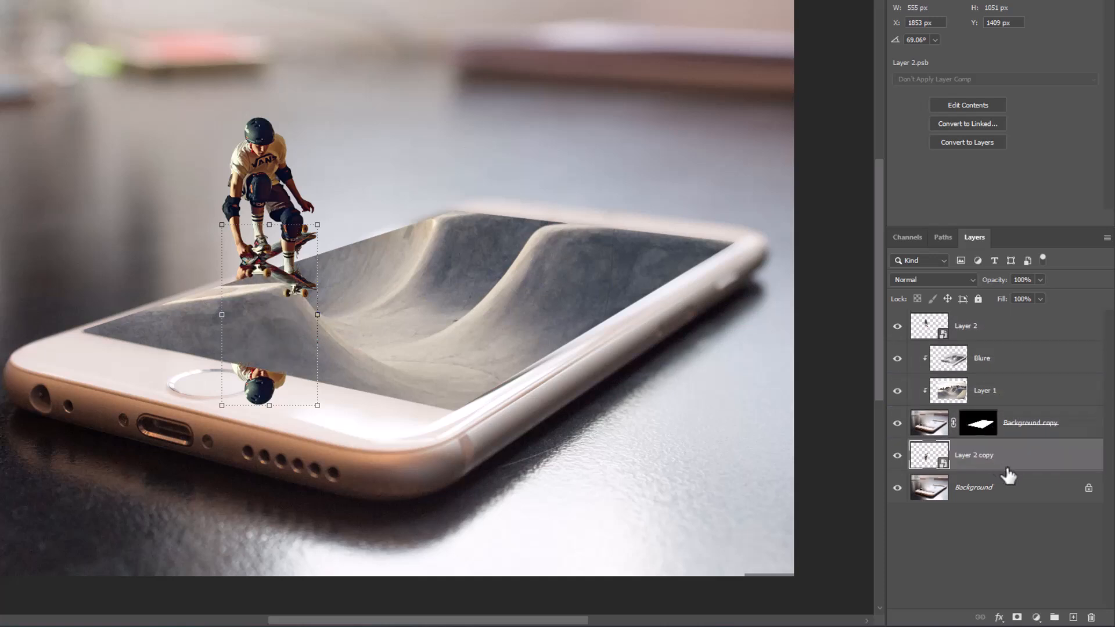
{"action": "mouse_move", "coordinate": [963, 295]}
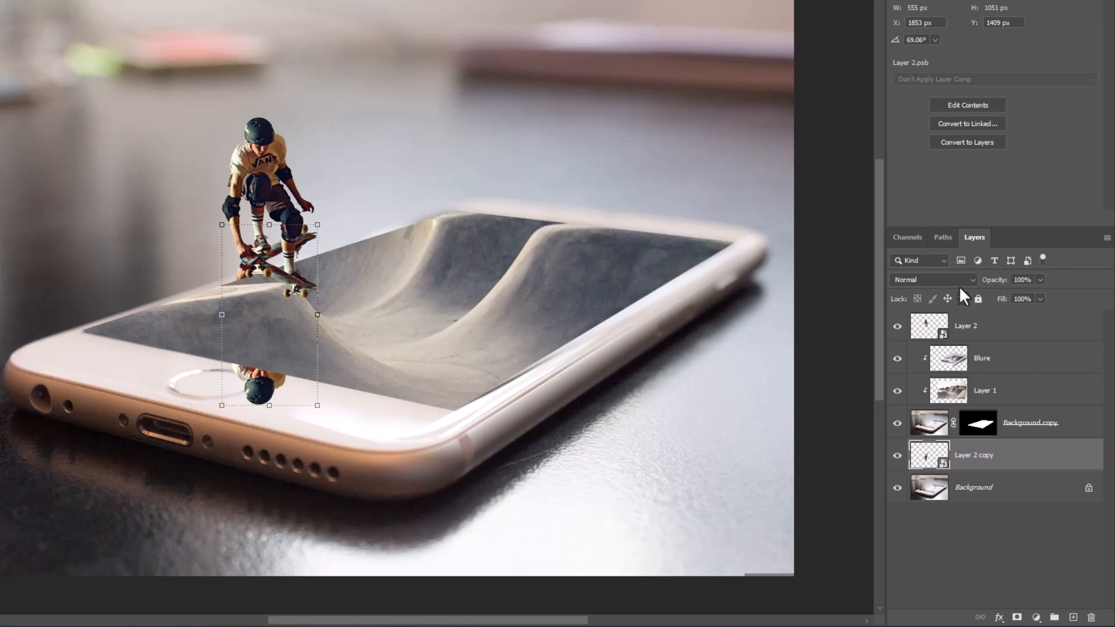
{"action": "left_click", "coordinate": [931, 278]}
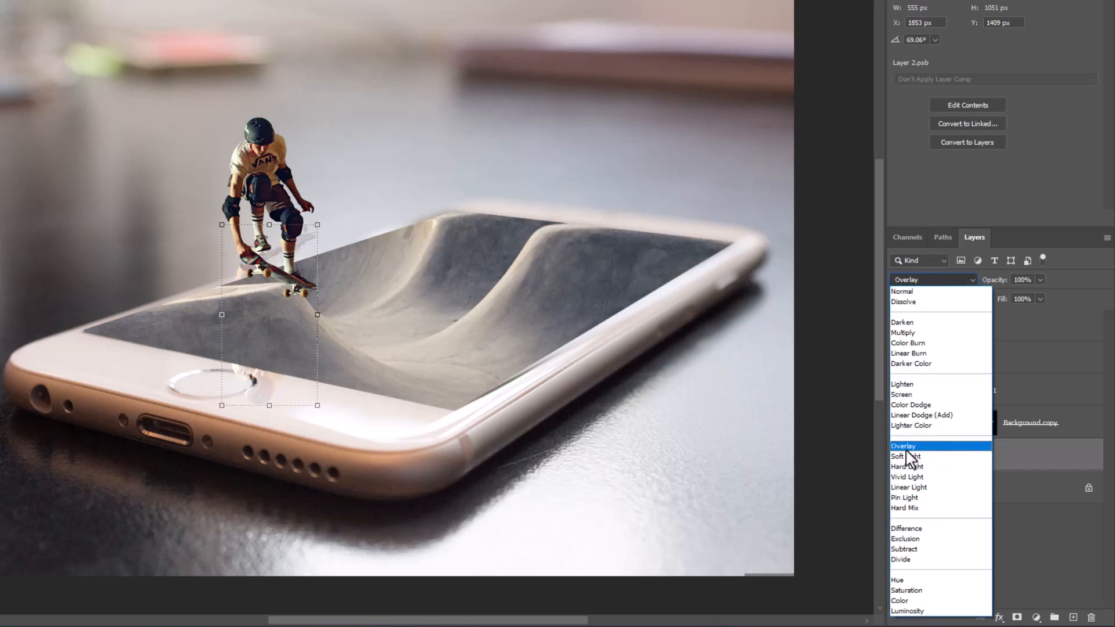
{"action": "left_click", "coordinate": [903, 445]}
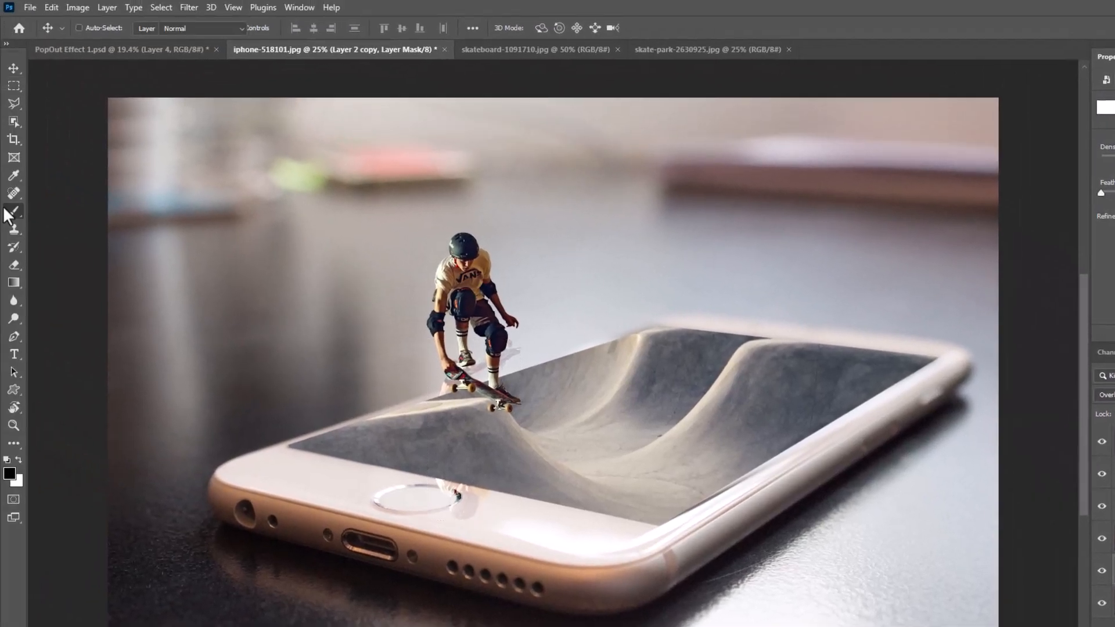
Select the Brush tool to paint on the reflection copy's mask.
{"action": "left_click", "coordinate": [14, 211]}
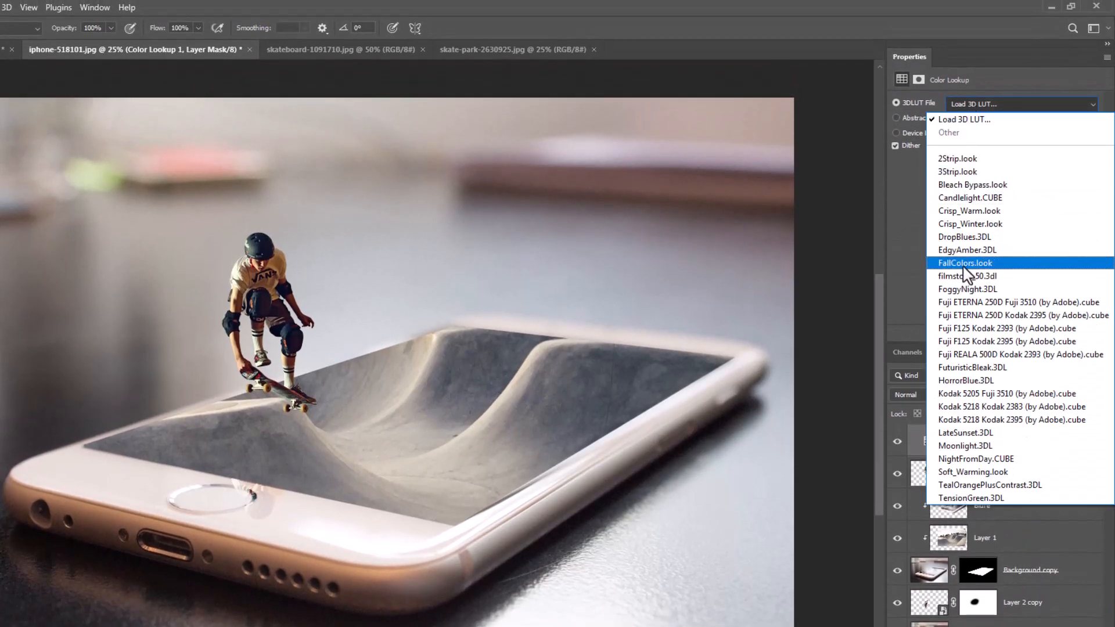
Choose FallColors.look in the Color Lookup adjustment's 3DLUT File list.
{"action": "left_click", "coordinate": [964, 262]}
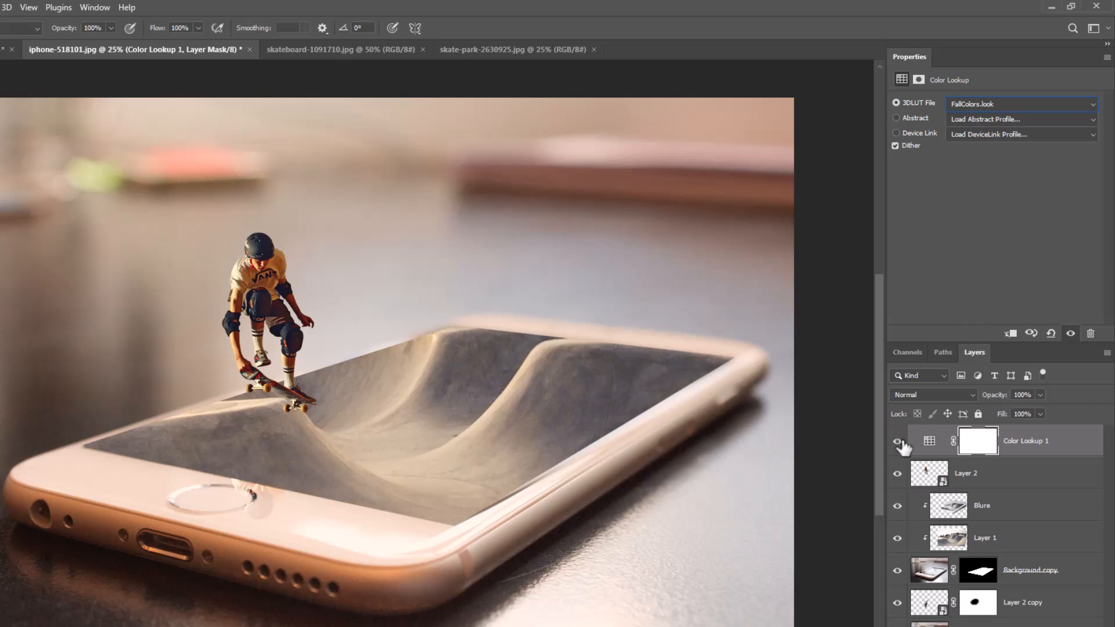